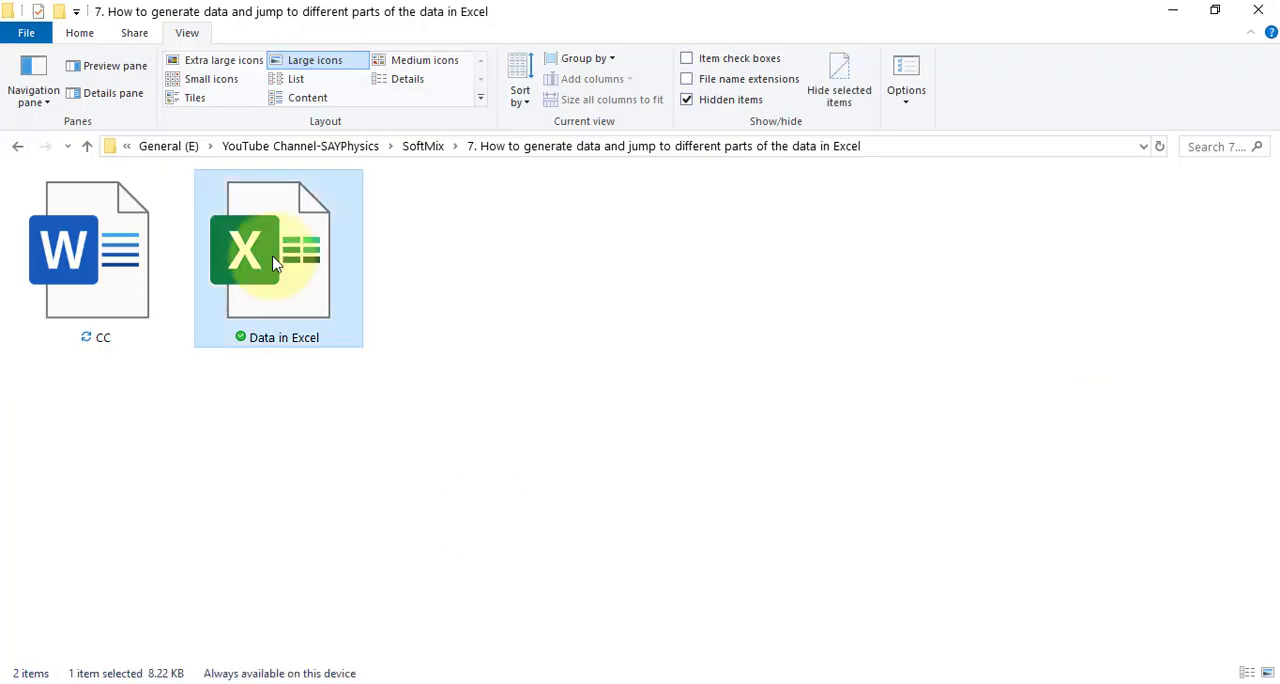
- Launch the 'Data in Excel' workbook, opening an empty sheet in Excel
double_click(278, 249)
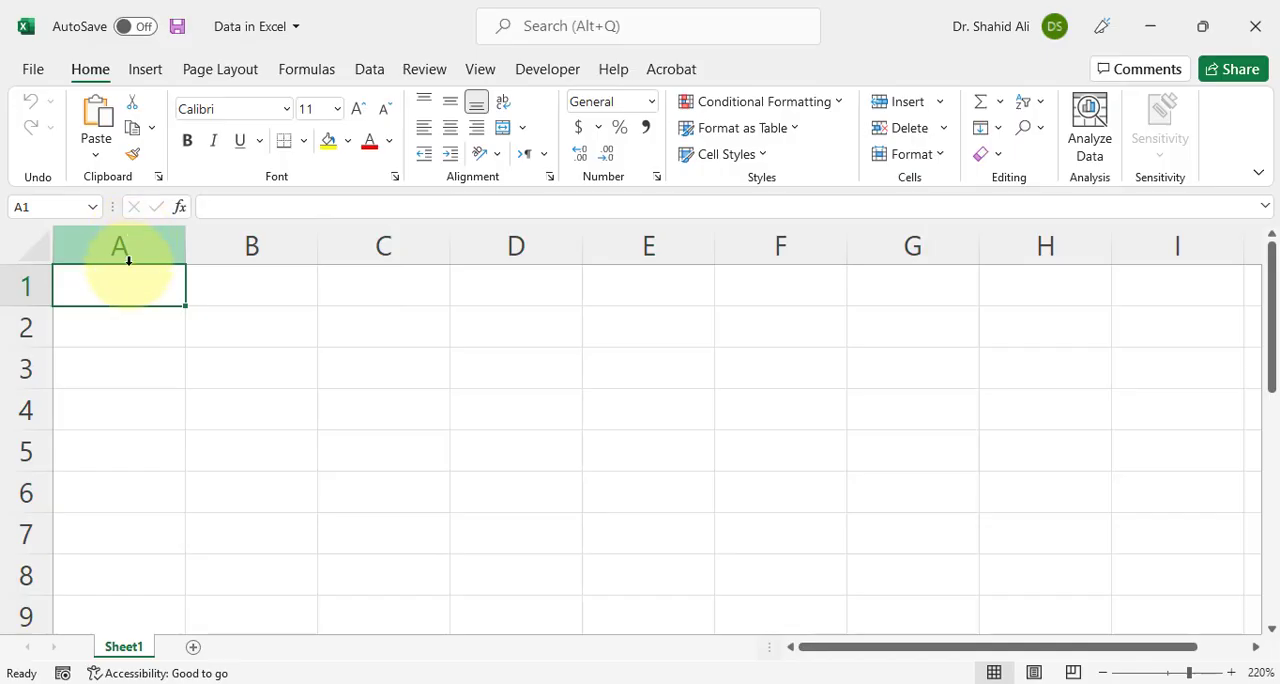
- Autofill column A with 1s, column B with 1, 2, 3… and column C with 2, 4, 6…
type("1")
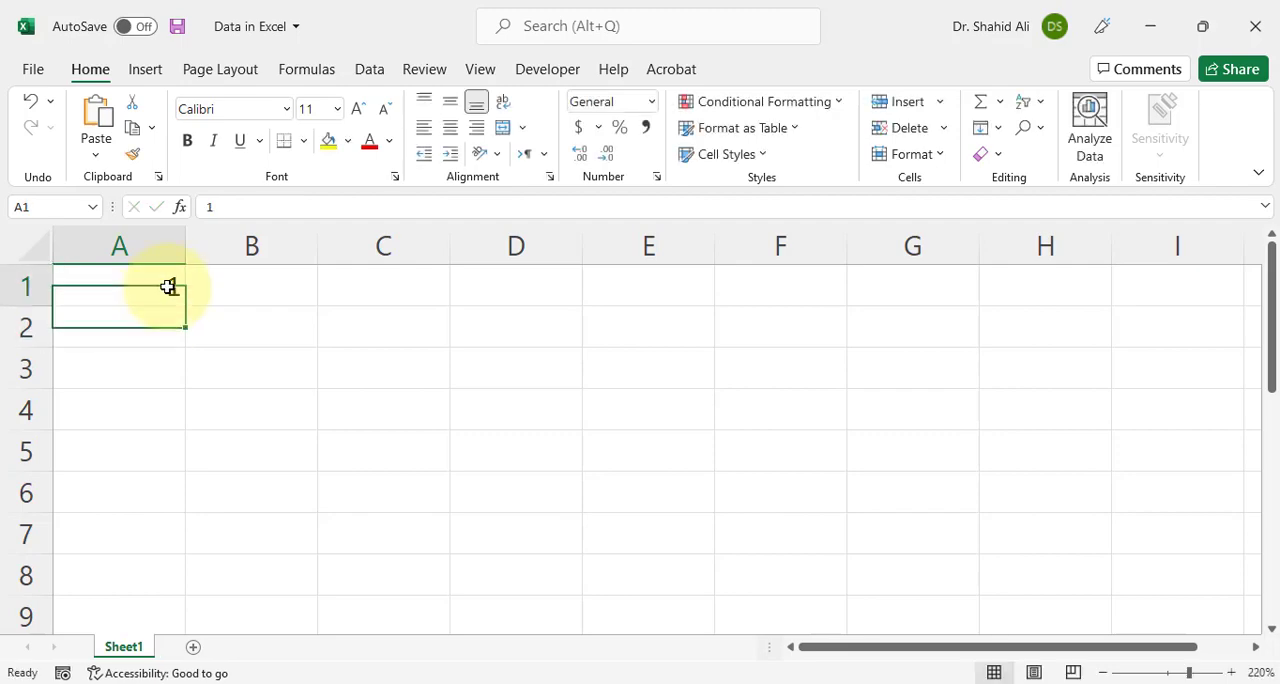
type("1")
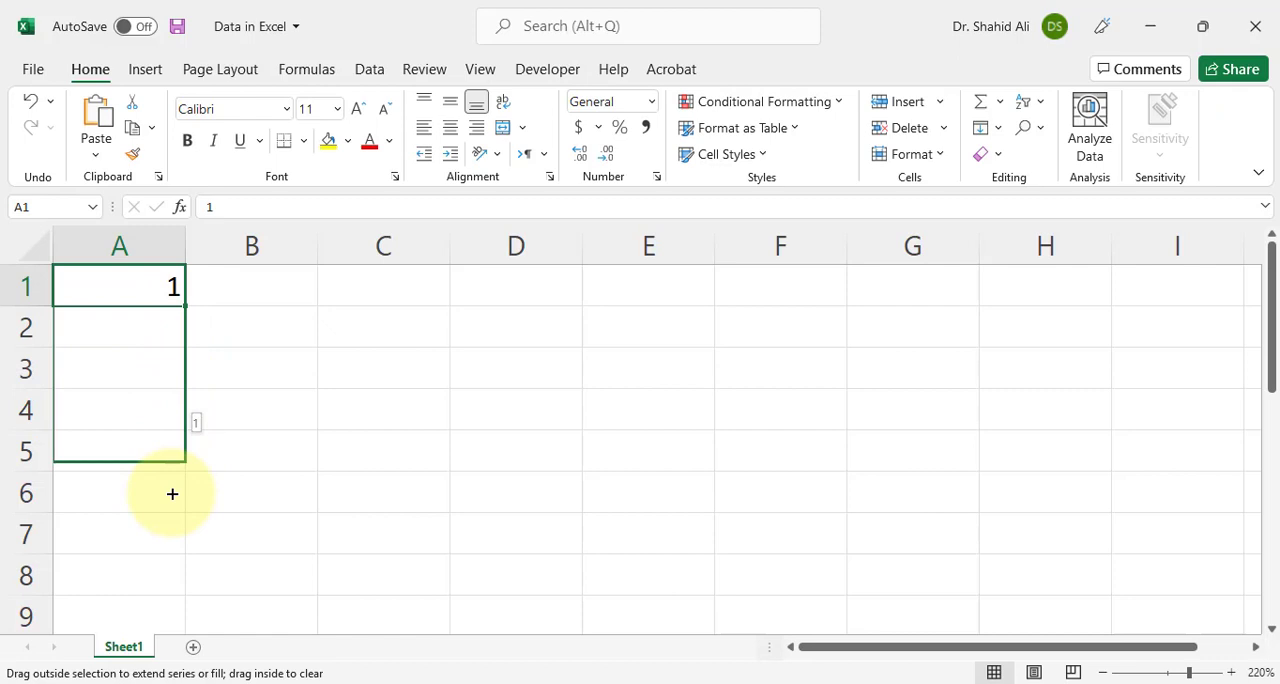
scroll("down", 3)
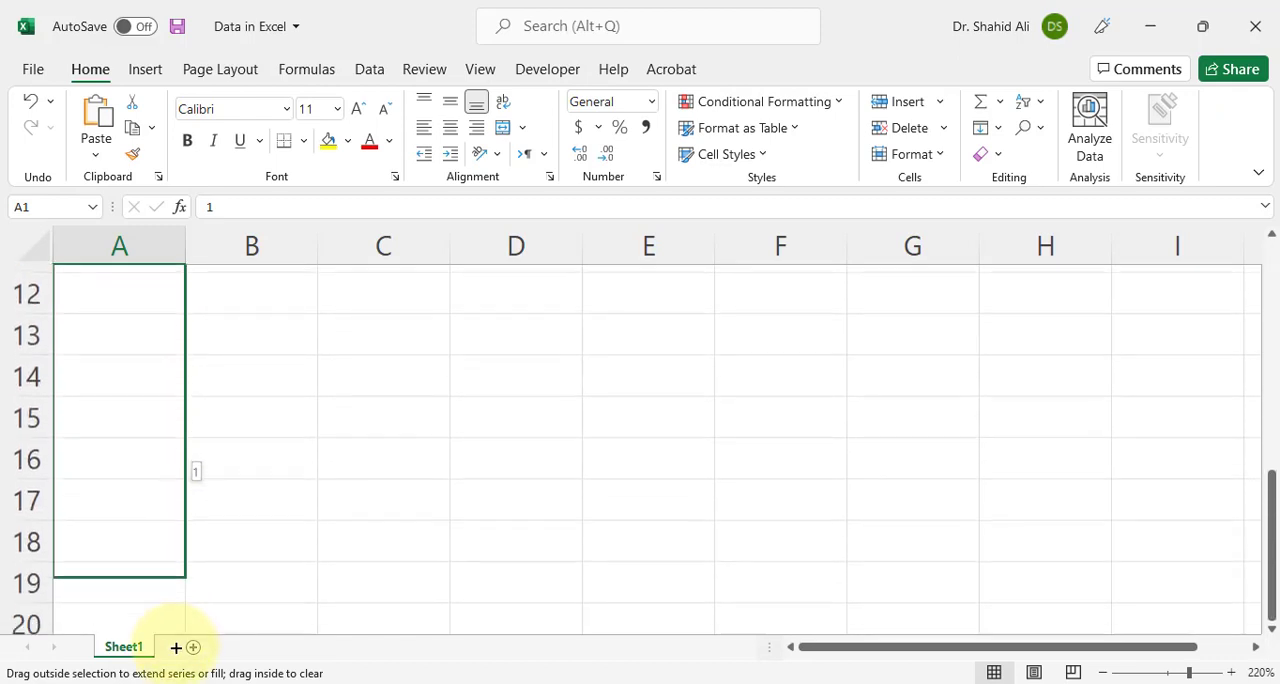
scroll("down", 3)
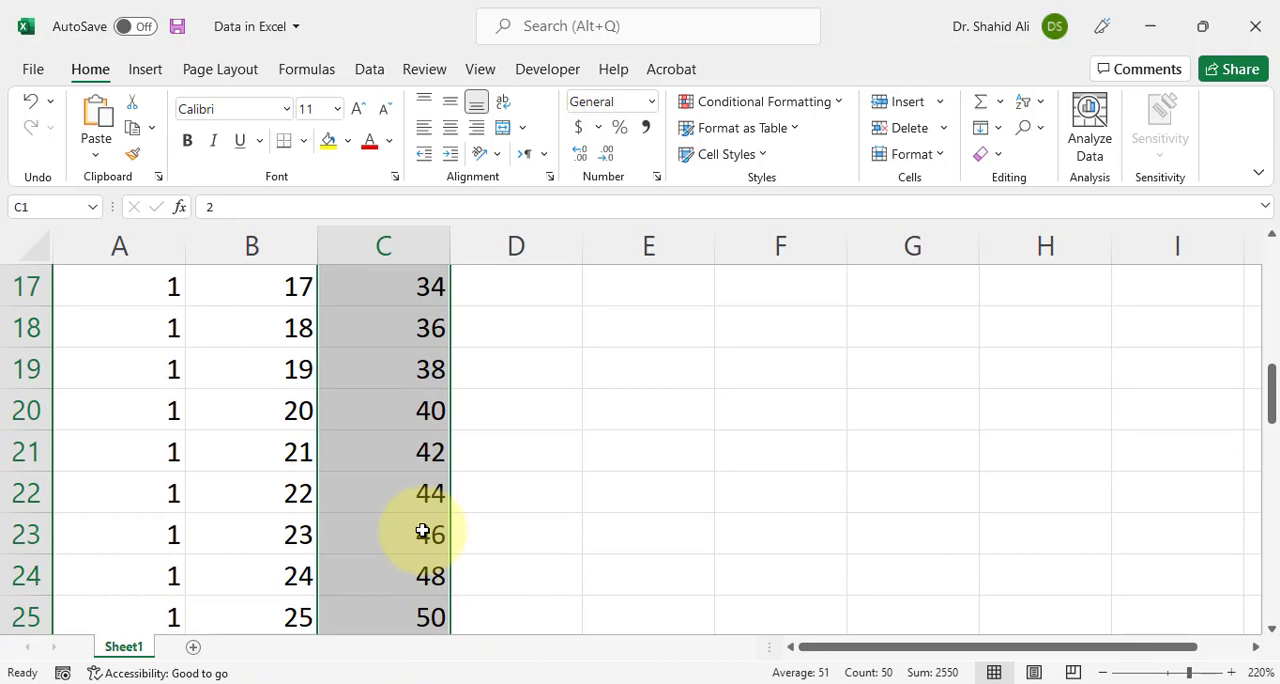
- Enter One in D1 and One, Two, Three in E1:E3, then autofill both down
left_click(516, 286)
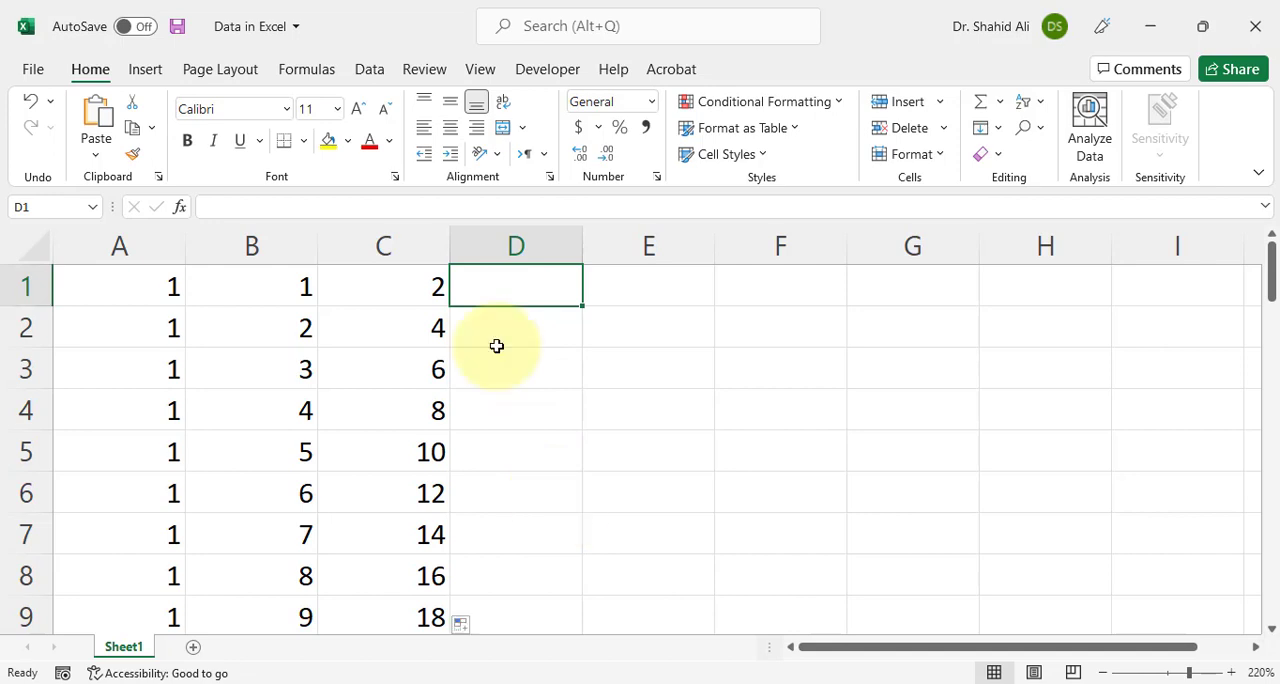
mouse_move(525, 298)
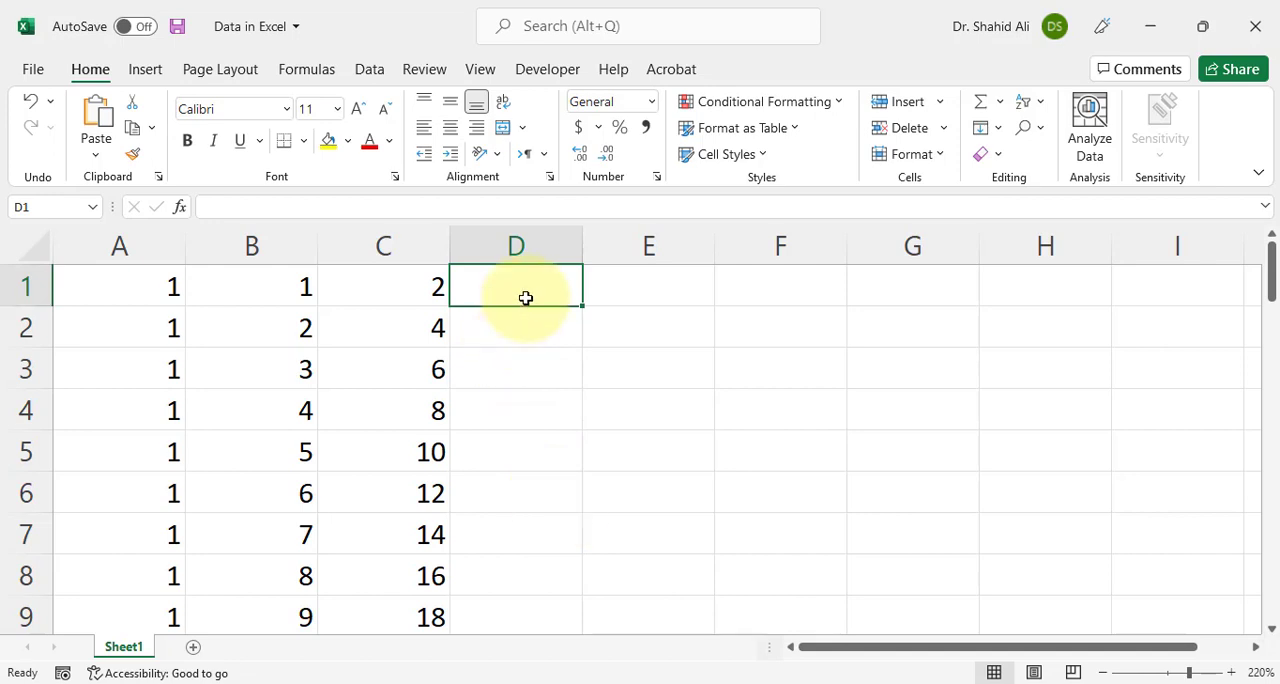
type("One")
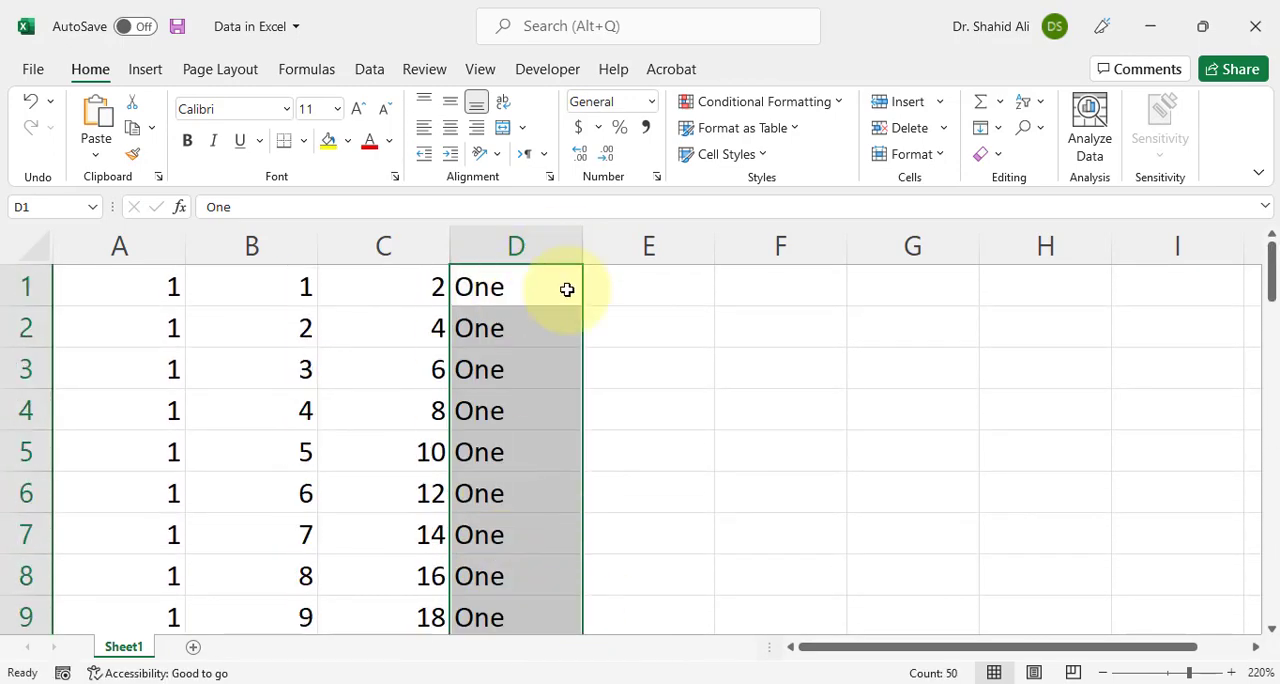
type("Two")
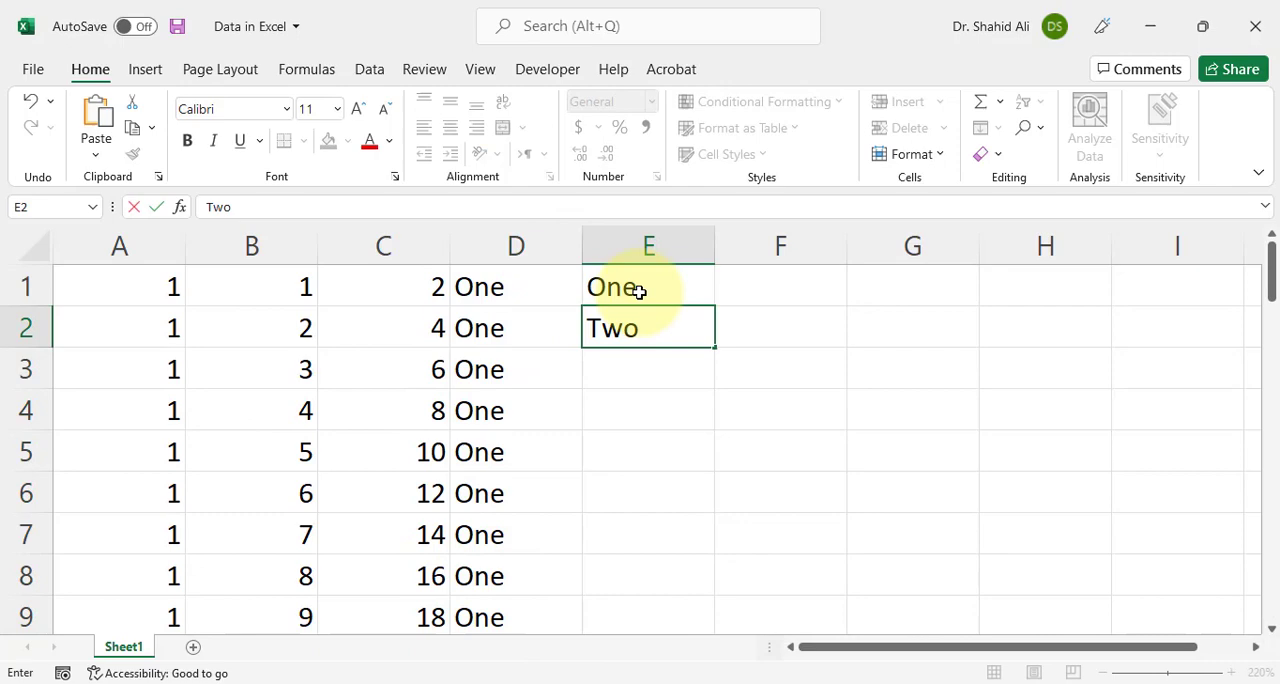
type("Three")
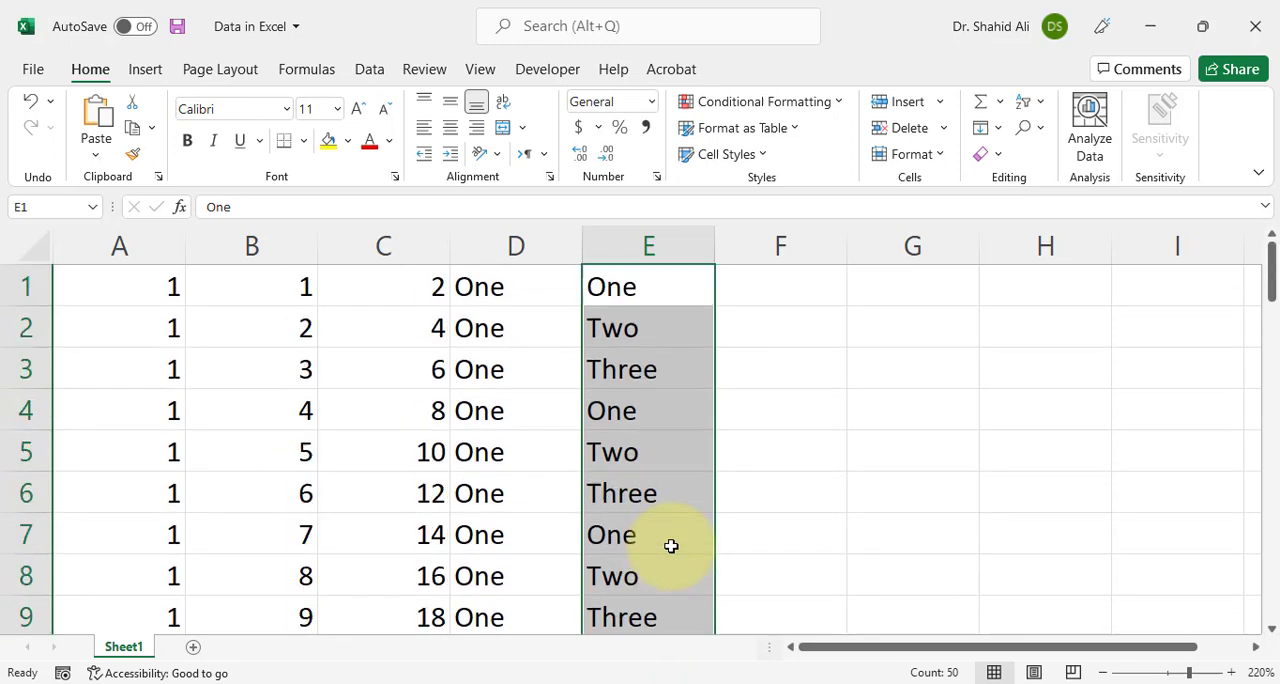
left_click(780, 287)
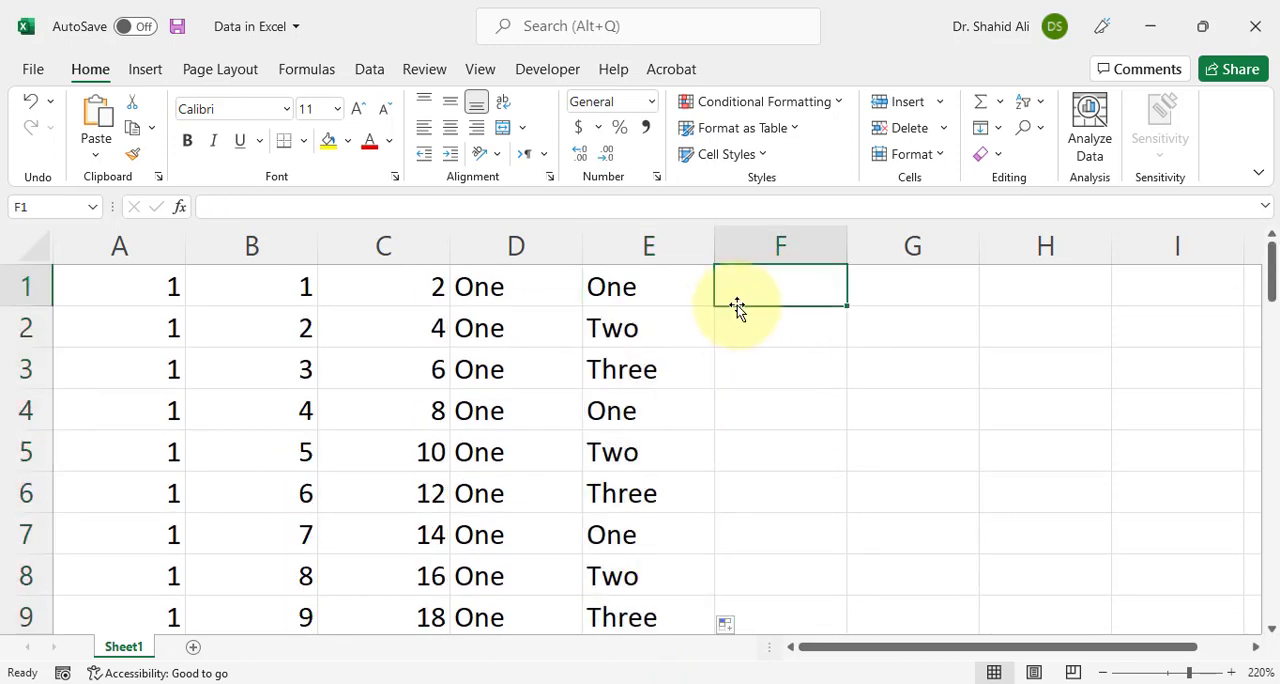
mouse_move(772, 296)
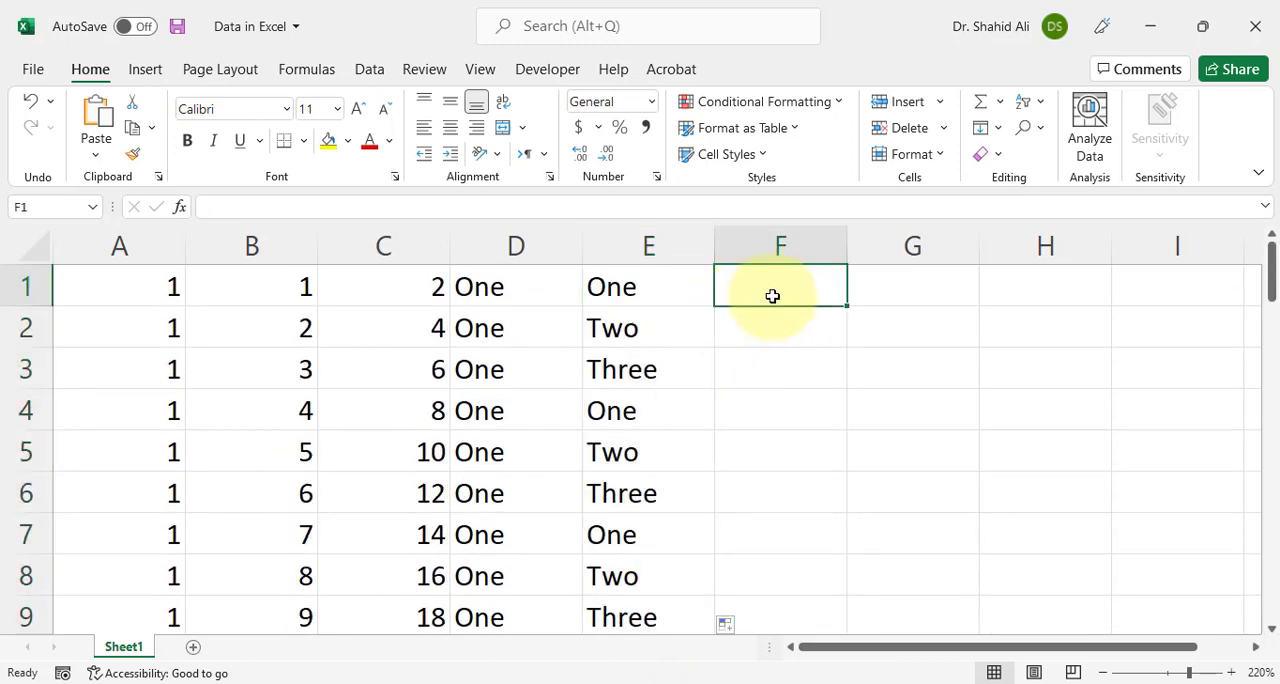
mouse_move(776, 294)
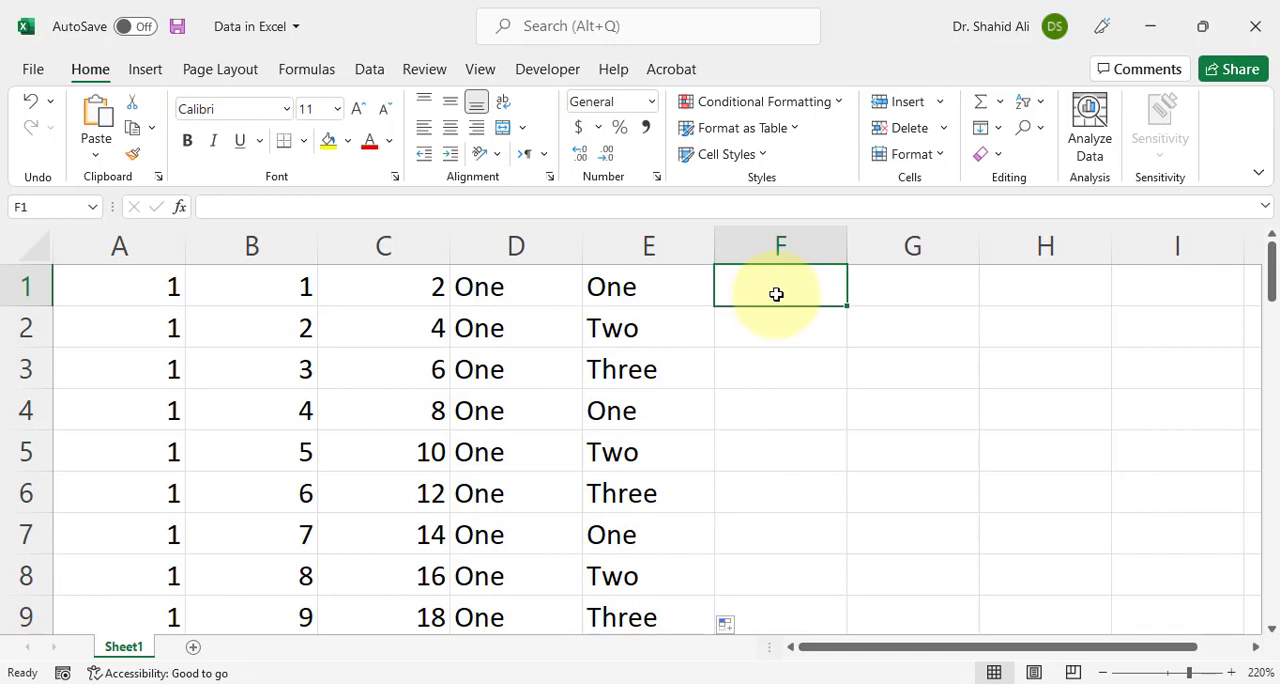
- Autofill weekdays from Saturday in column F and copy Saturday down column G
type("Saturday")
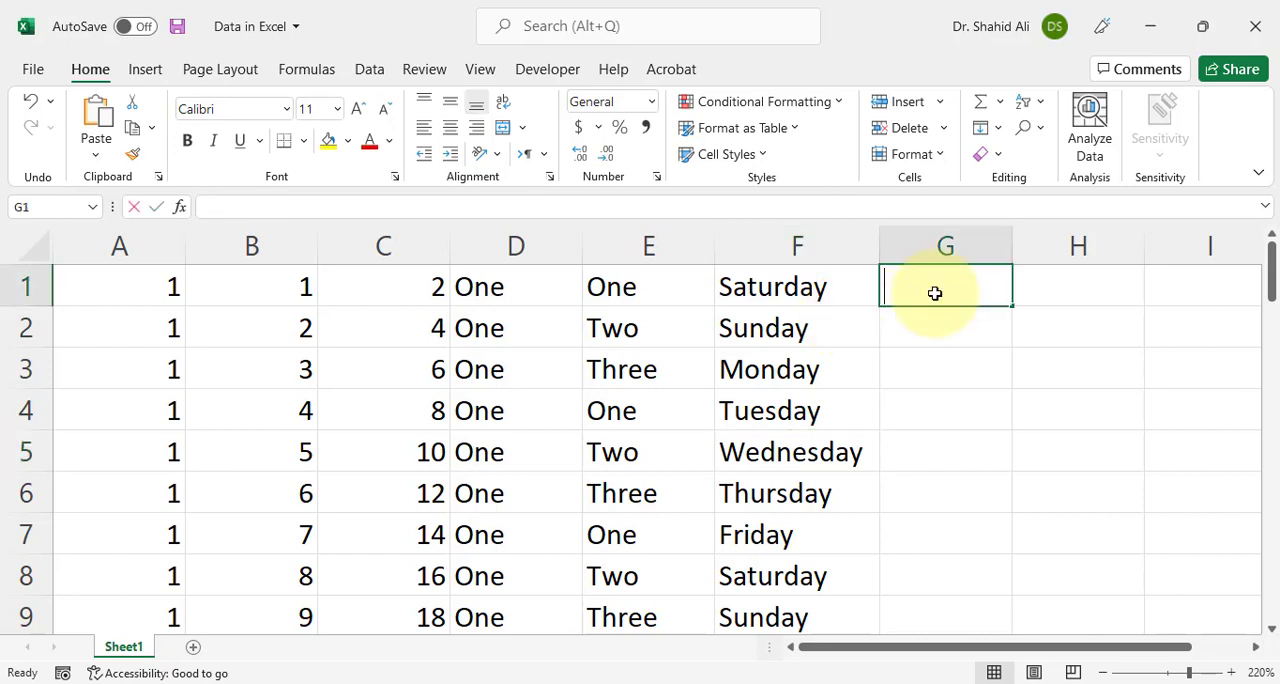
type("Saturday")
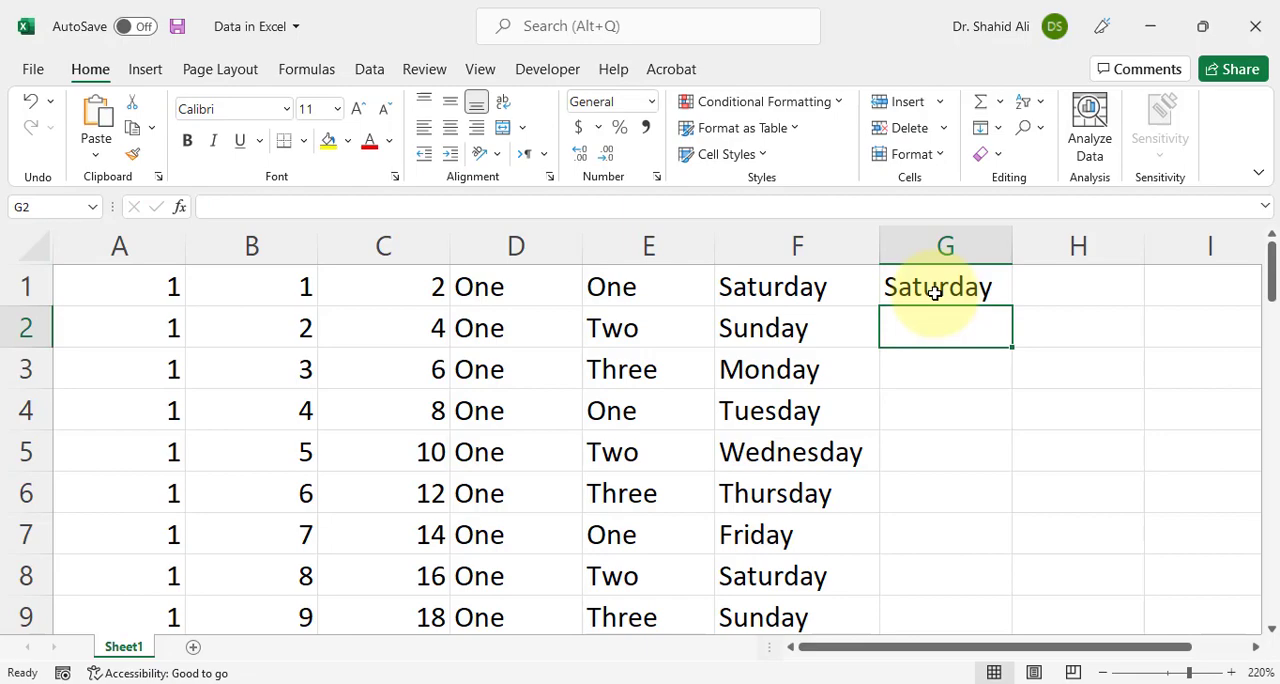
left_click(945, 287)
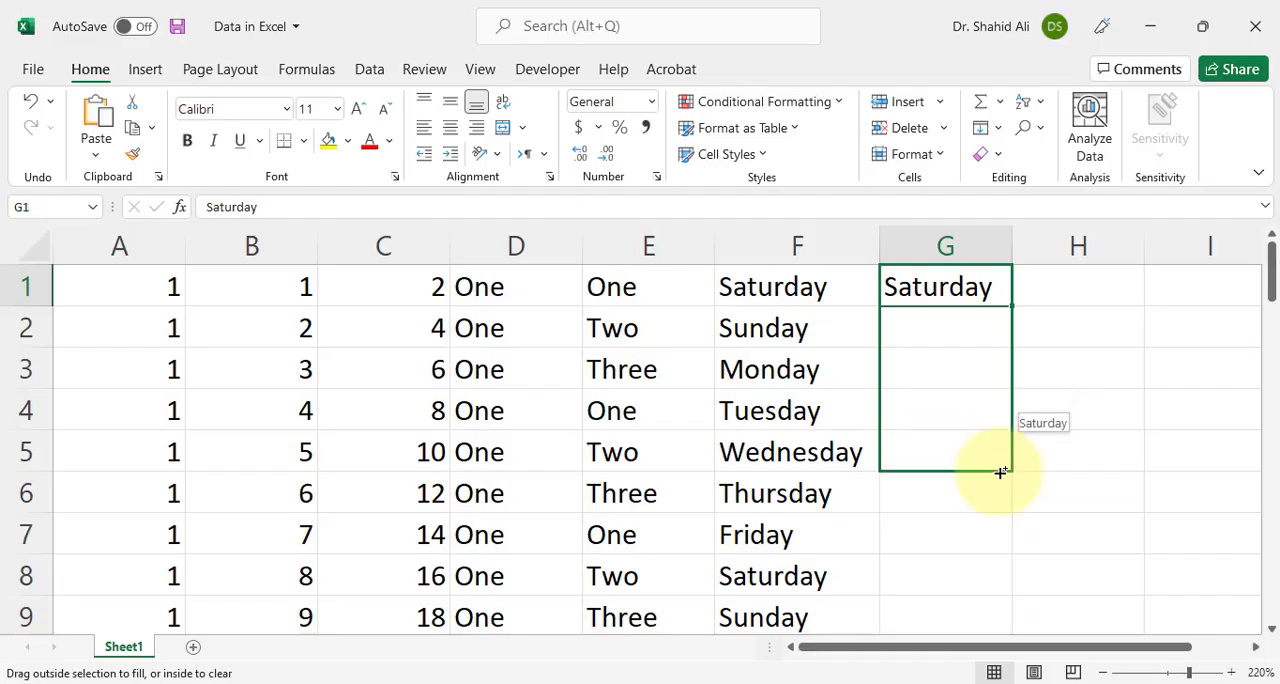
scroll("down", 3)
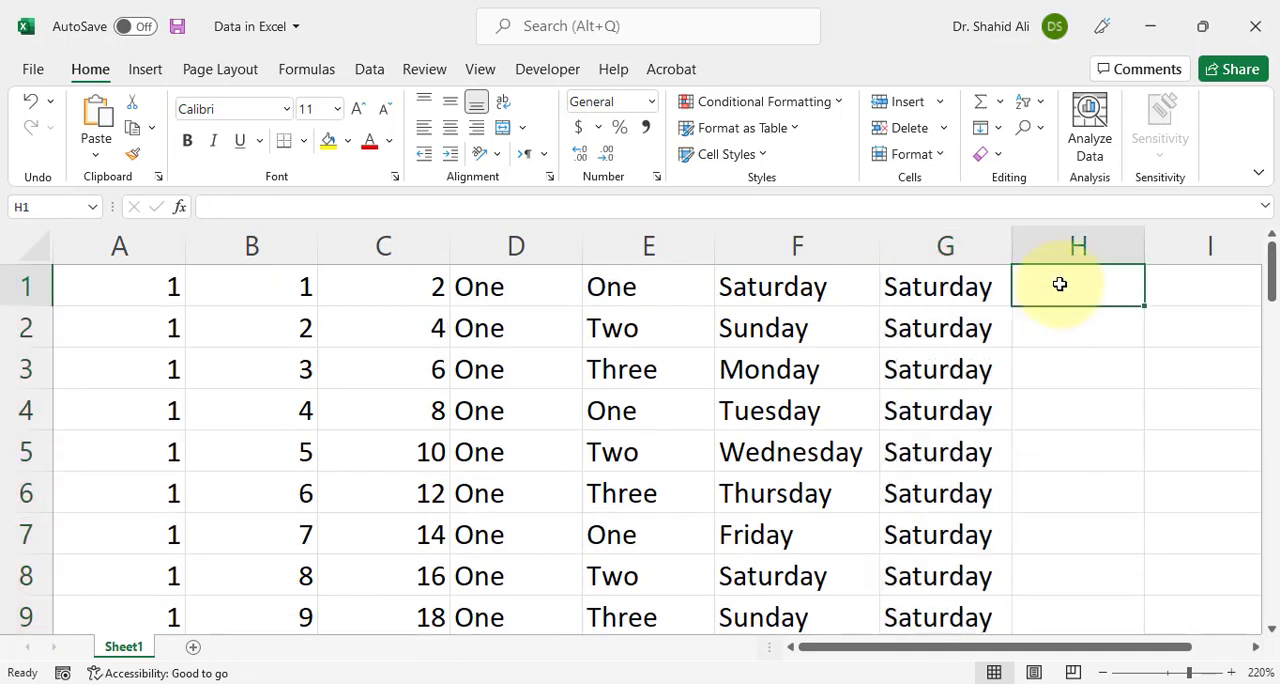
- Paste Saturday into H1:H39 and autofill months from January in column I
type("Saturday")
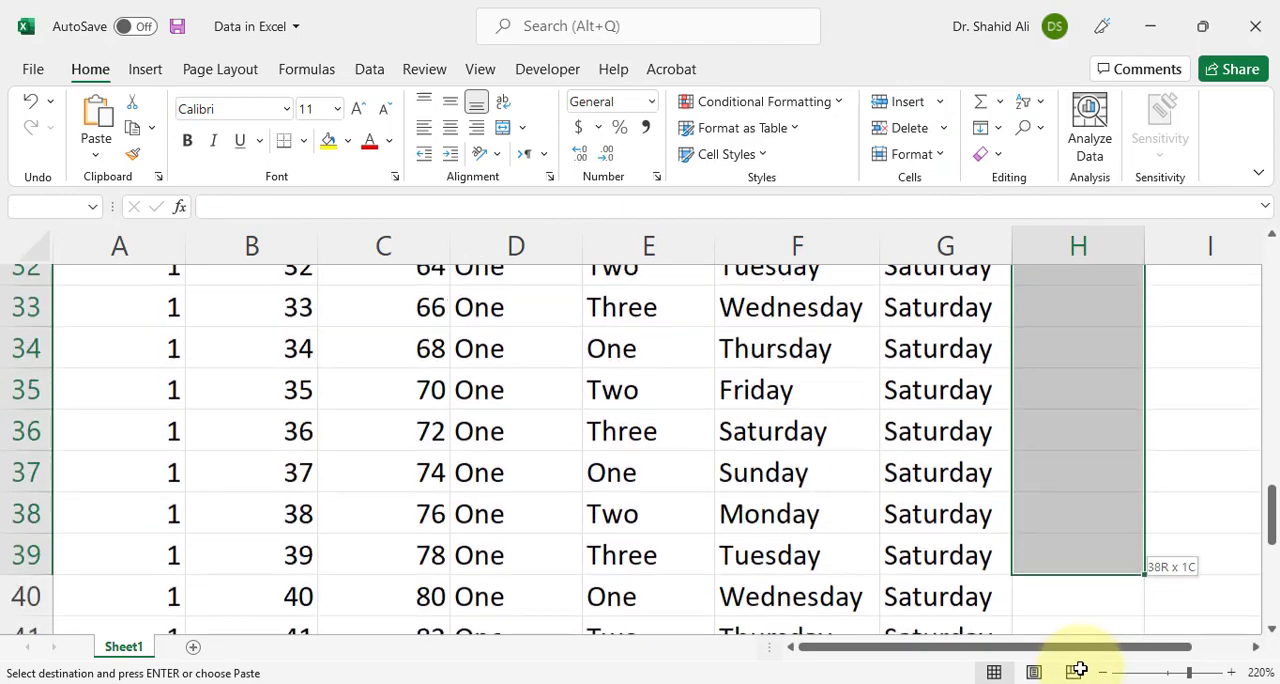
scroll("down", 3)
type("Janu")
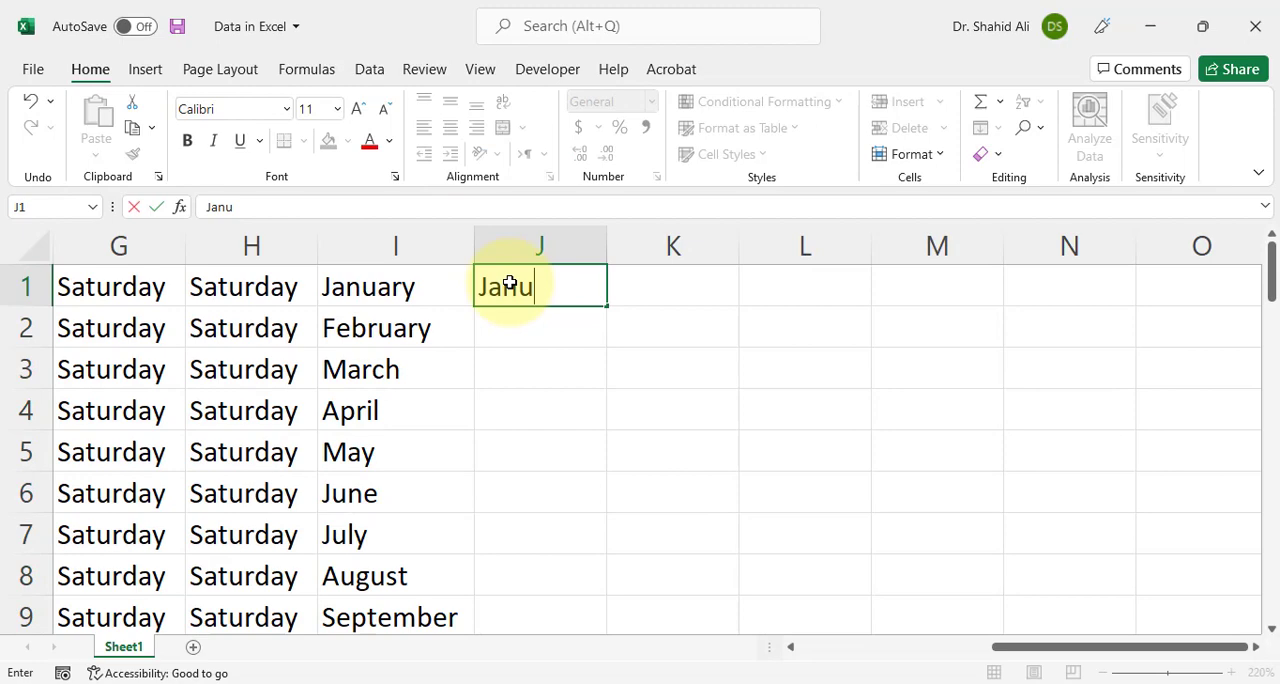
- Confirm January in J1, copy it down, and extend 1, 2, 3 in column L
key("Enter")
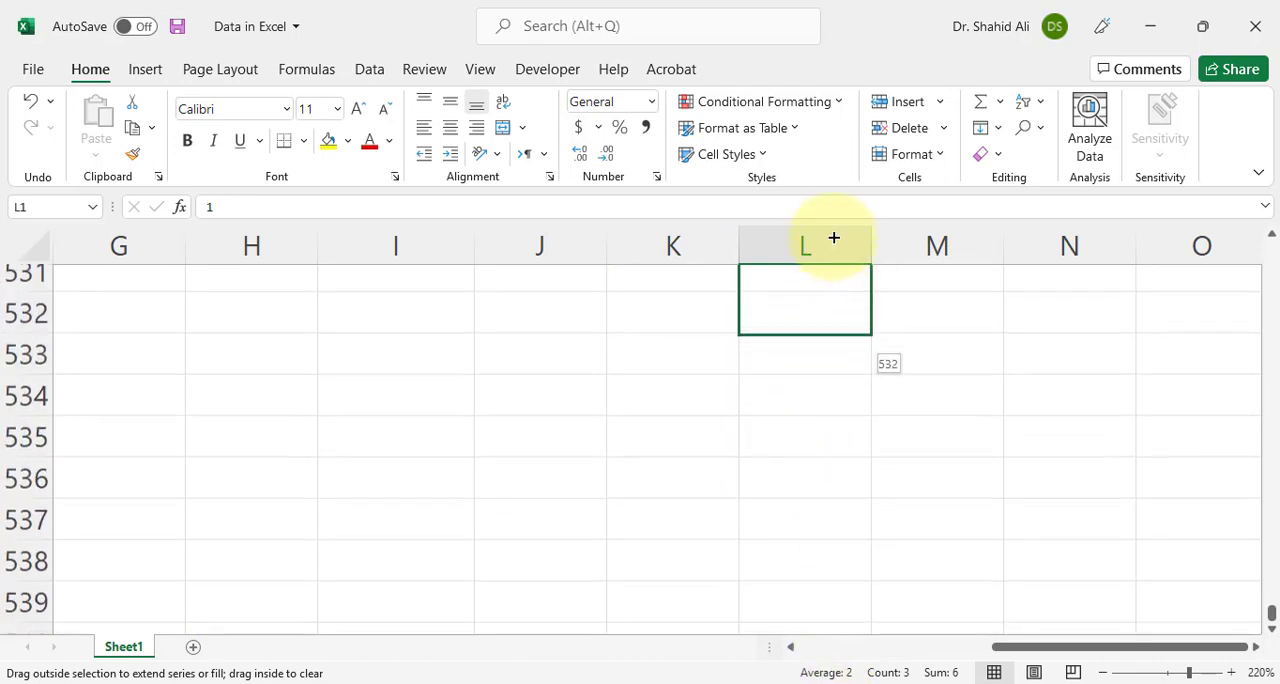
- End the column L series at 500 and jump back to L1 with Ctrl+Up
scroll("up", 3)
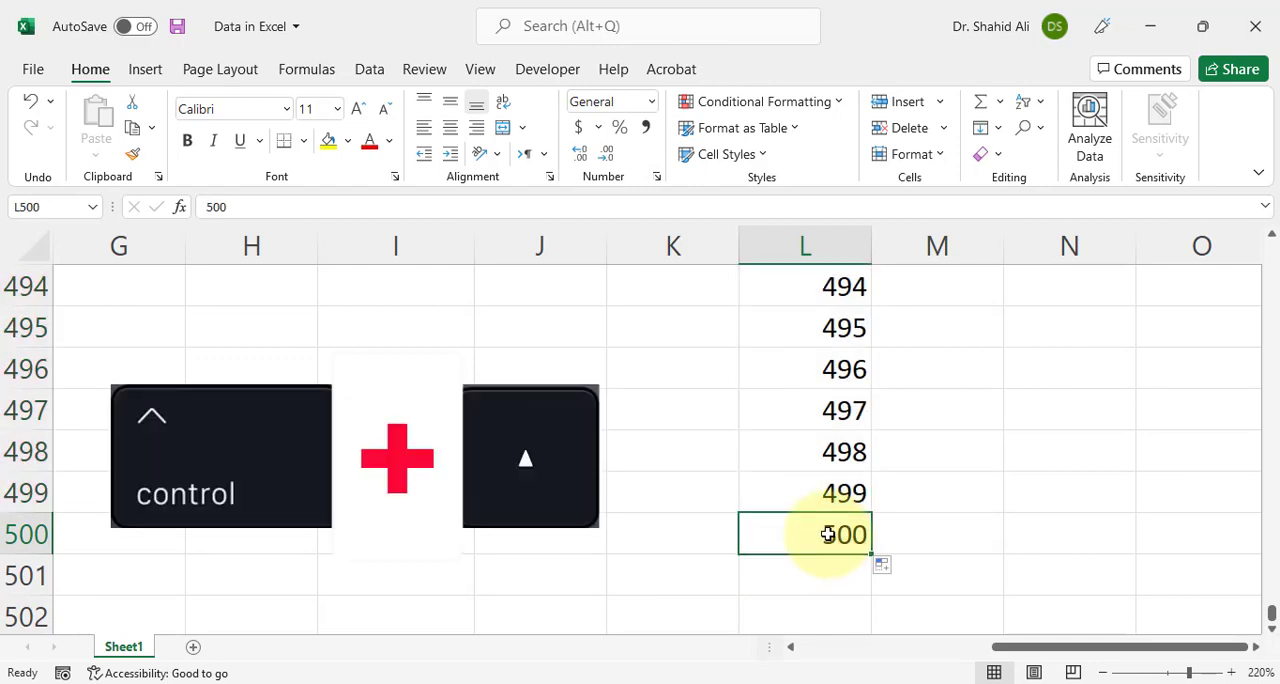
key("ctrl+Up")
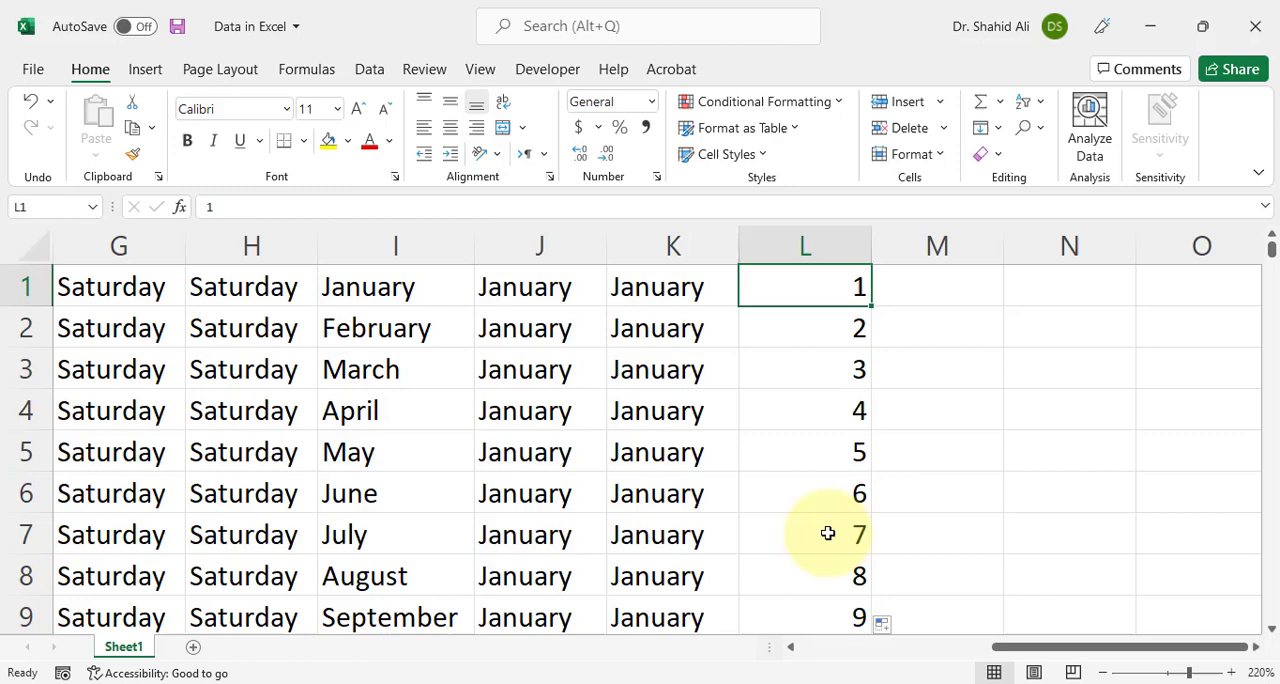
key("ctrl+down")
type("6")
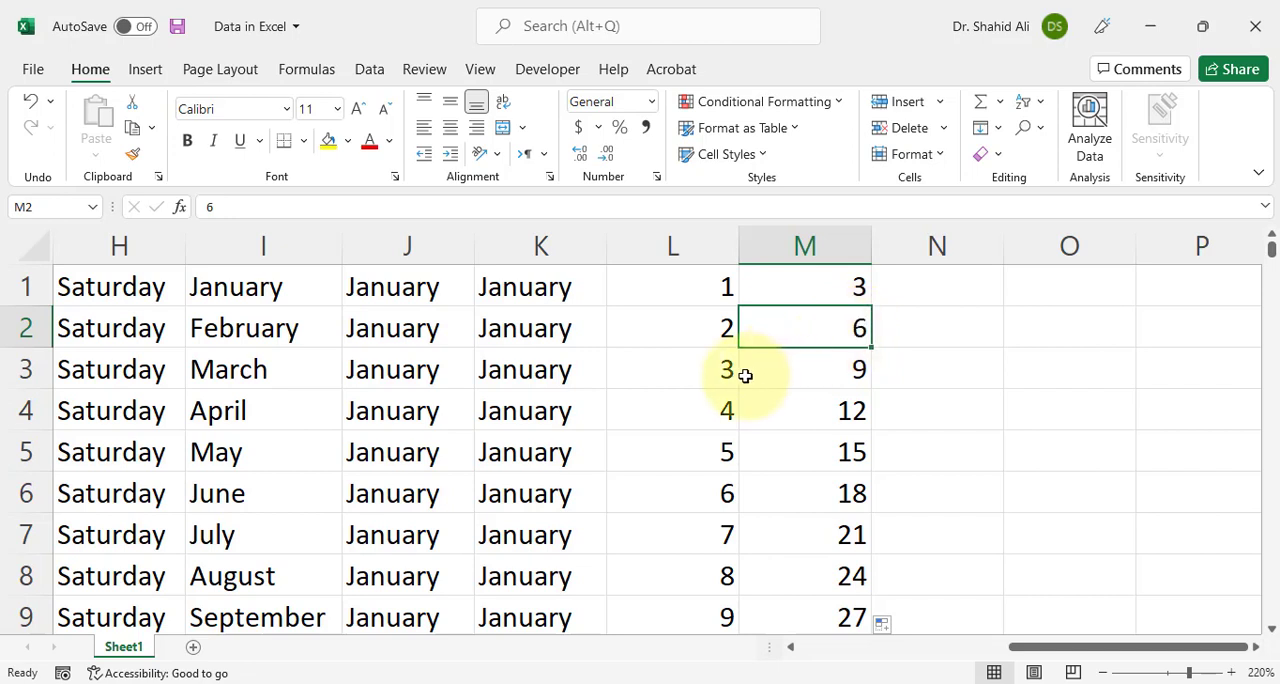
- Select I2, M2, L3, K4, H5 and J8 and enter X into all of them
left_click(672, 369)
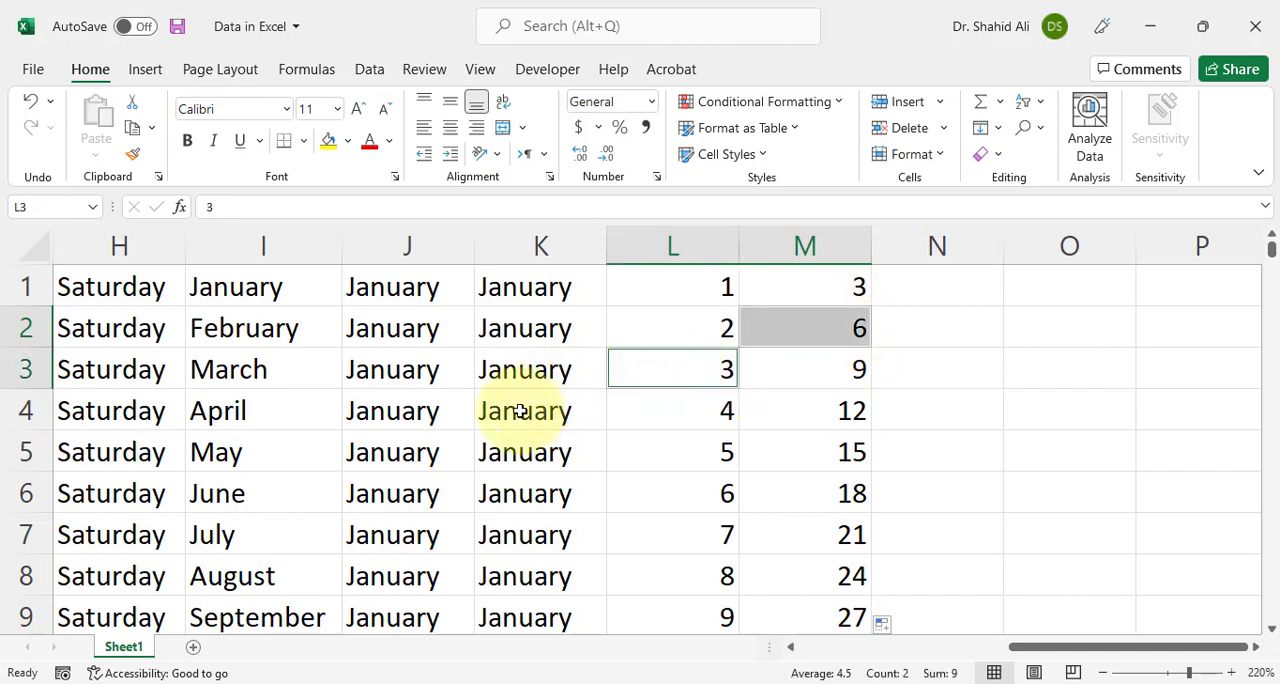
left_click(540, 410)
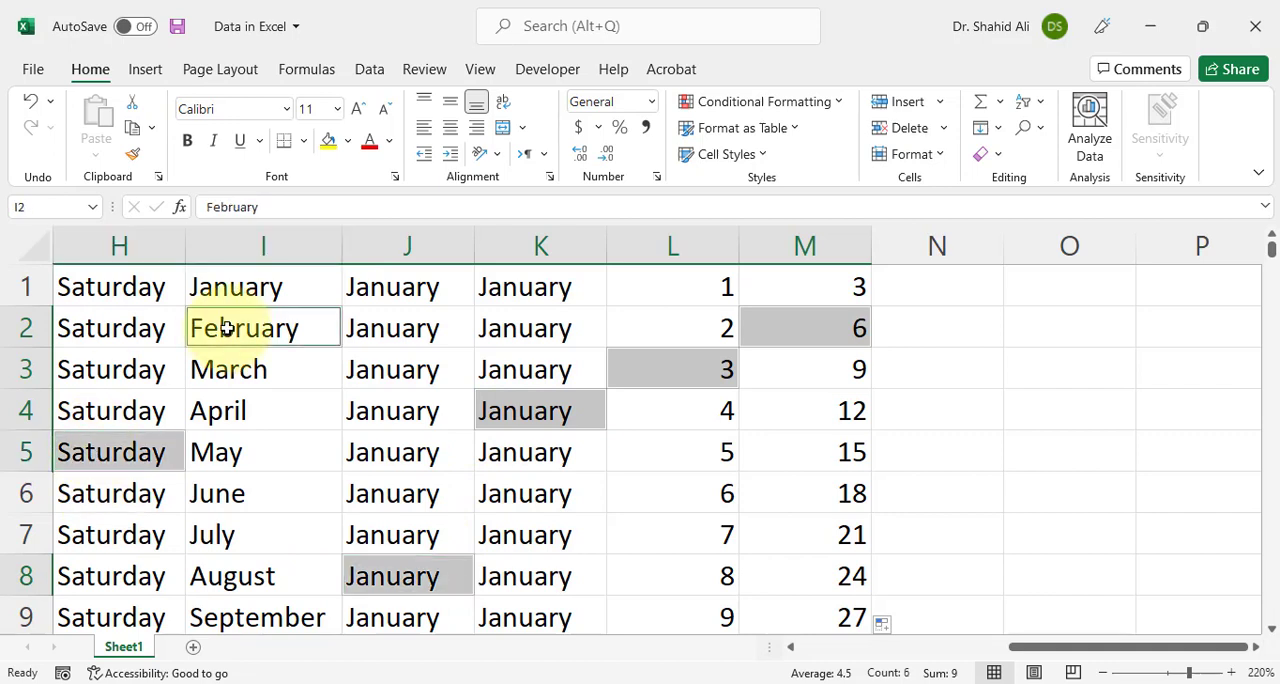
type("X")
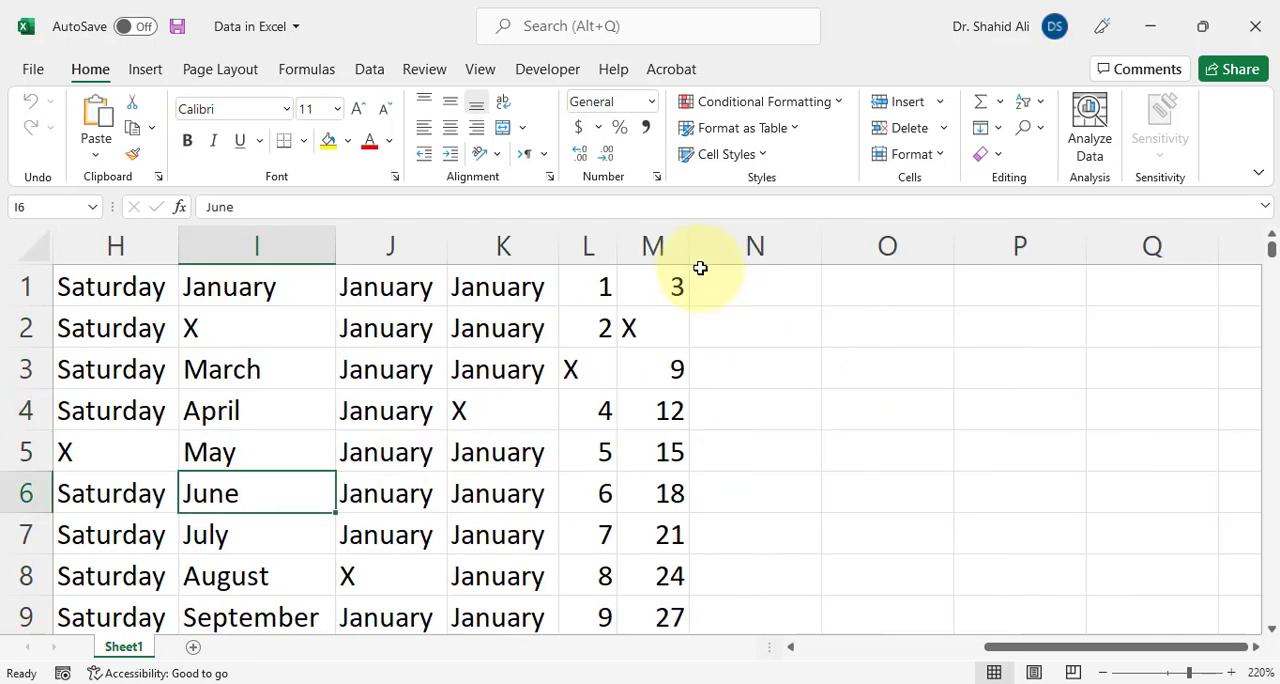
- Drag the border of columns J–M left to narrow them
left_click_drag(686, 246, 647, 246)
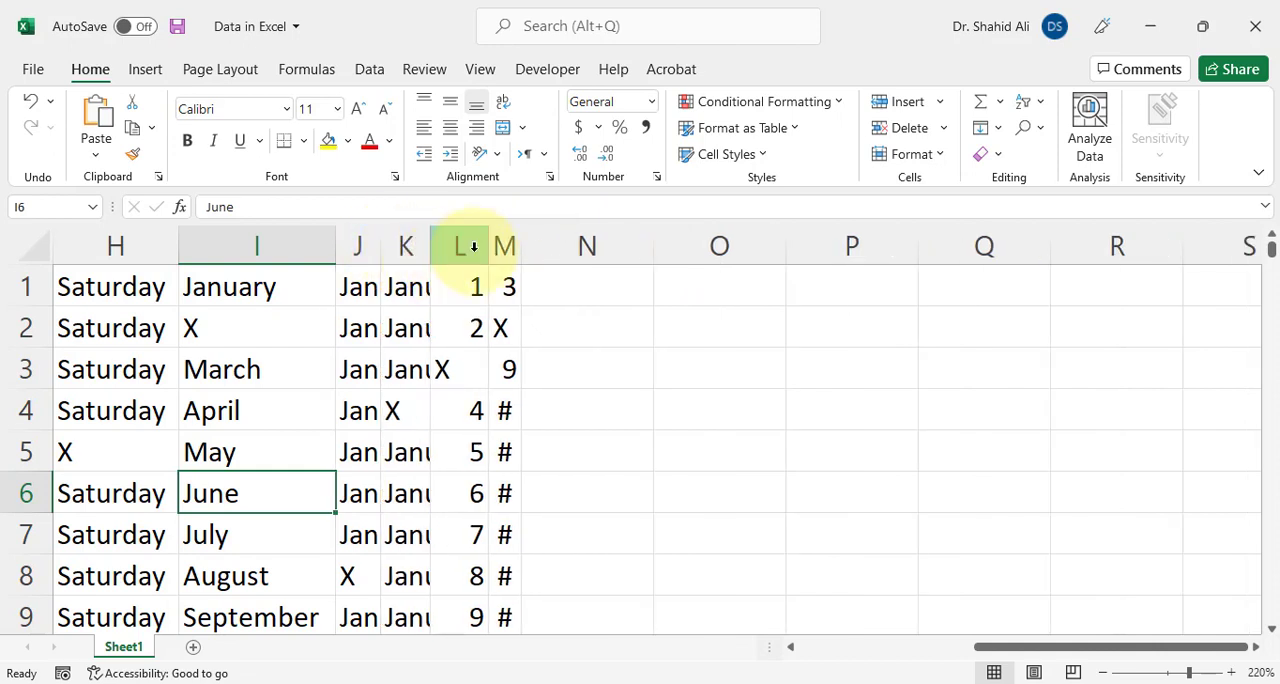
mouse_move(512, 246)
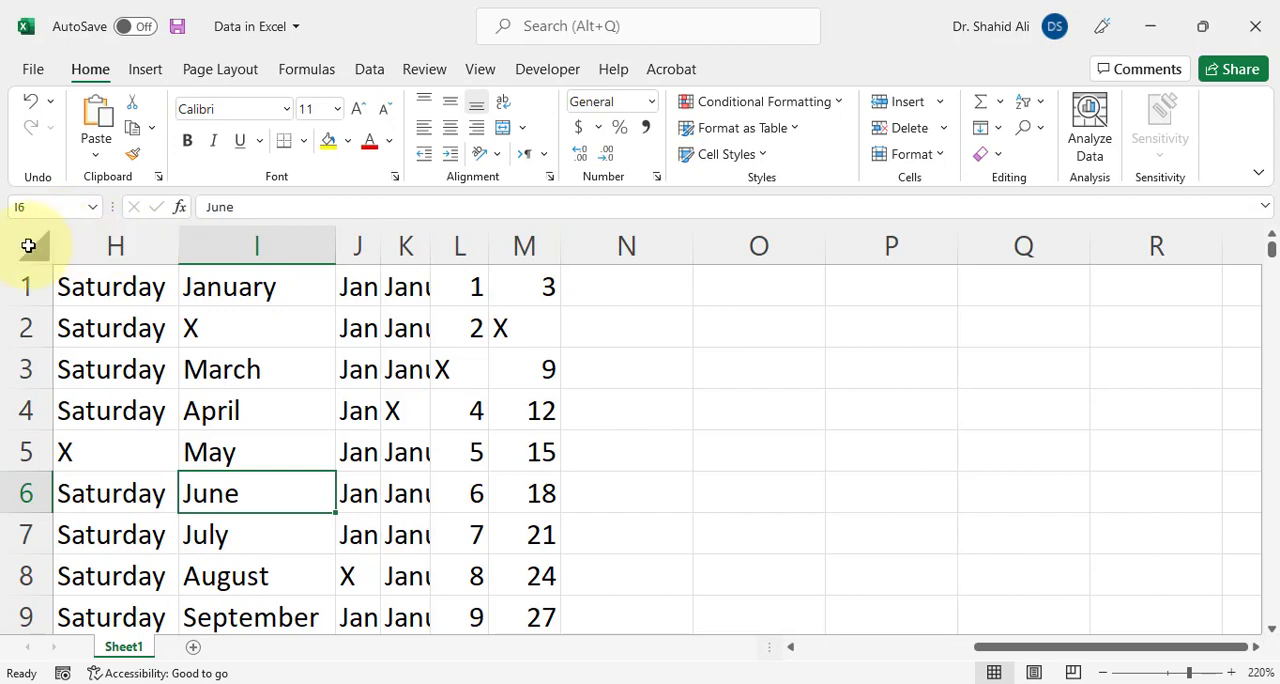
- Select the whole sheet, AutoFit all column widths, then deselect
left_click(28, 246)
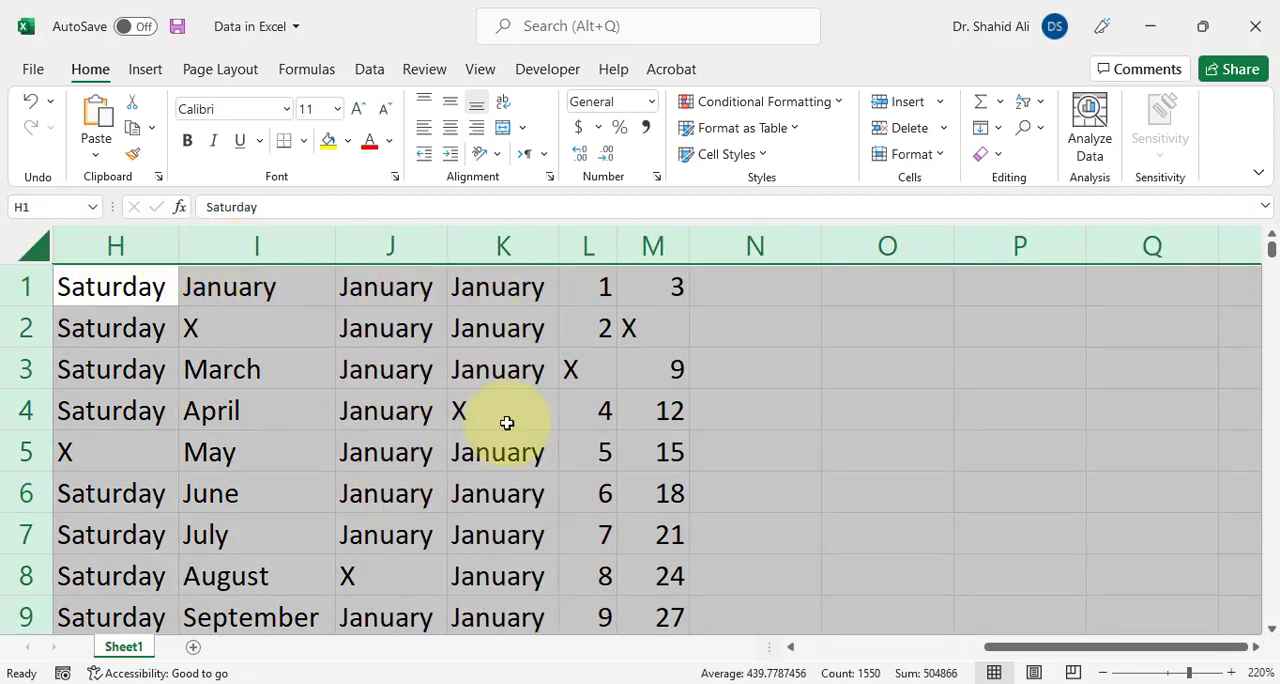
mouse_move(783, 387)
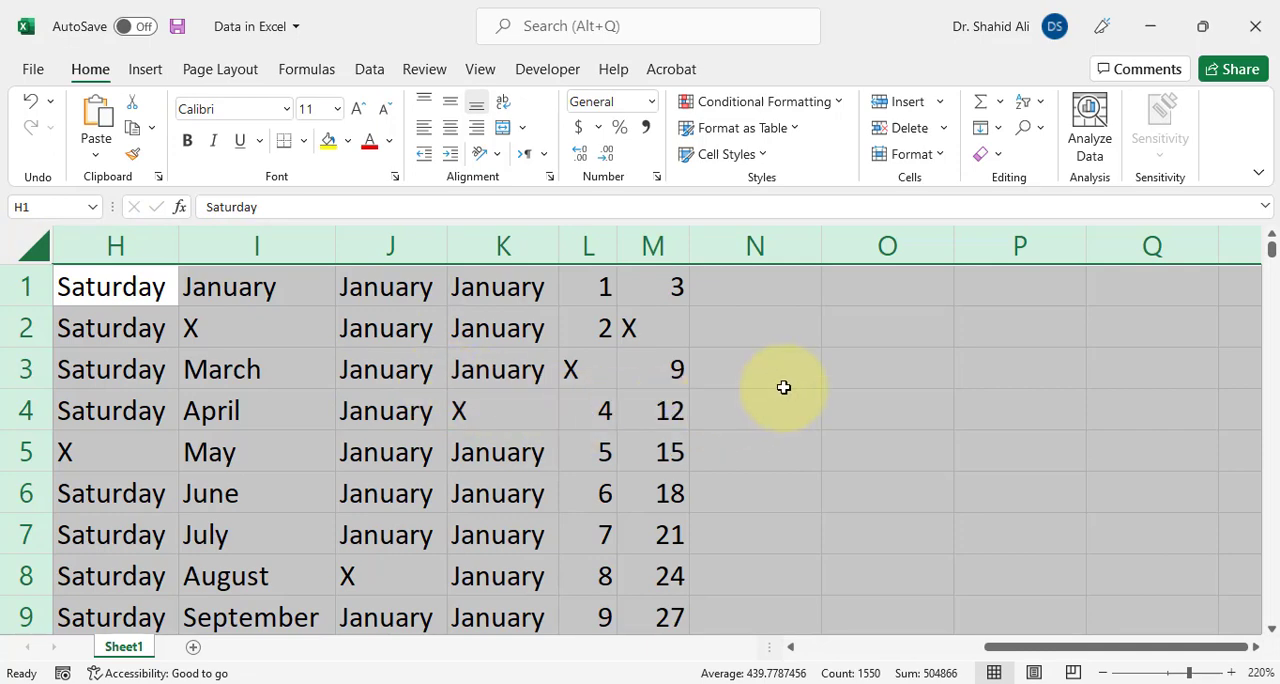
left_click(755, 369)
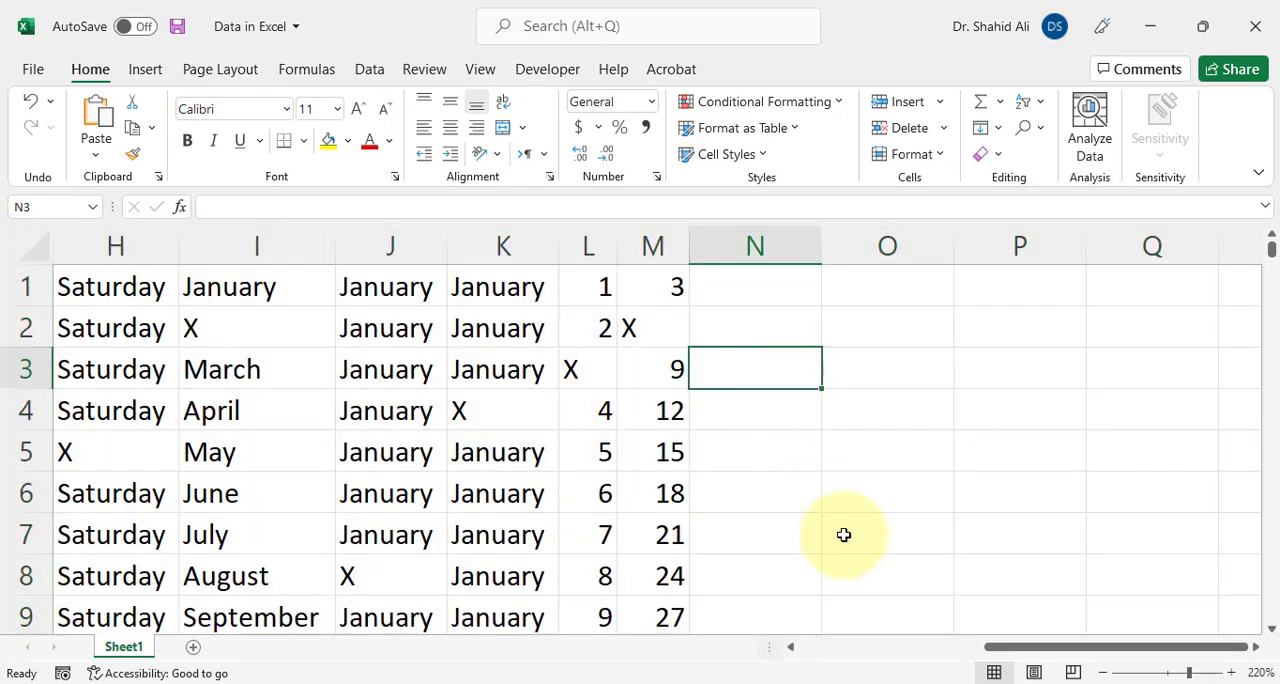